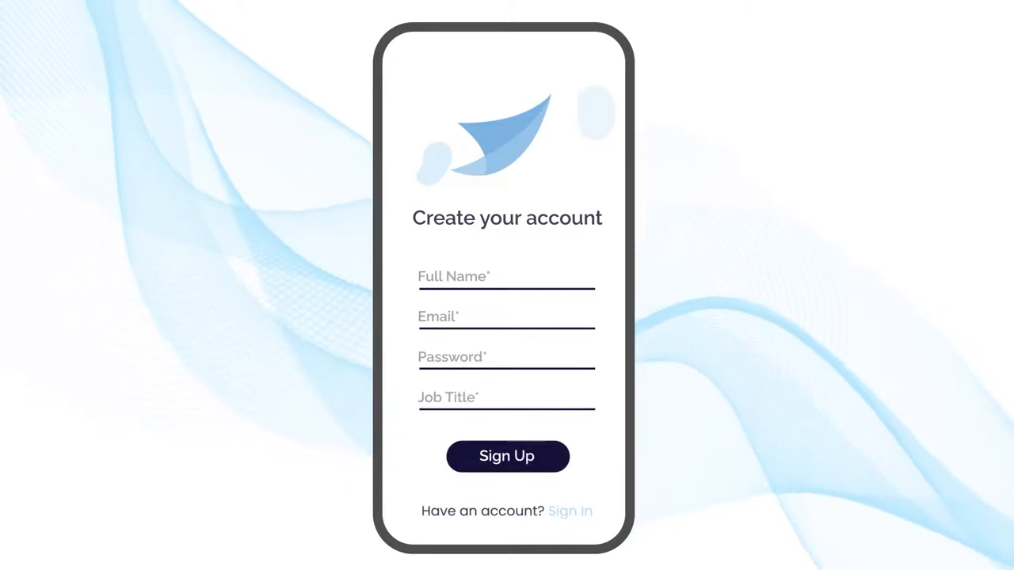
click(507, 456)
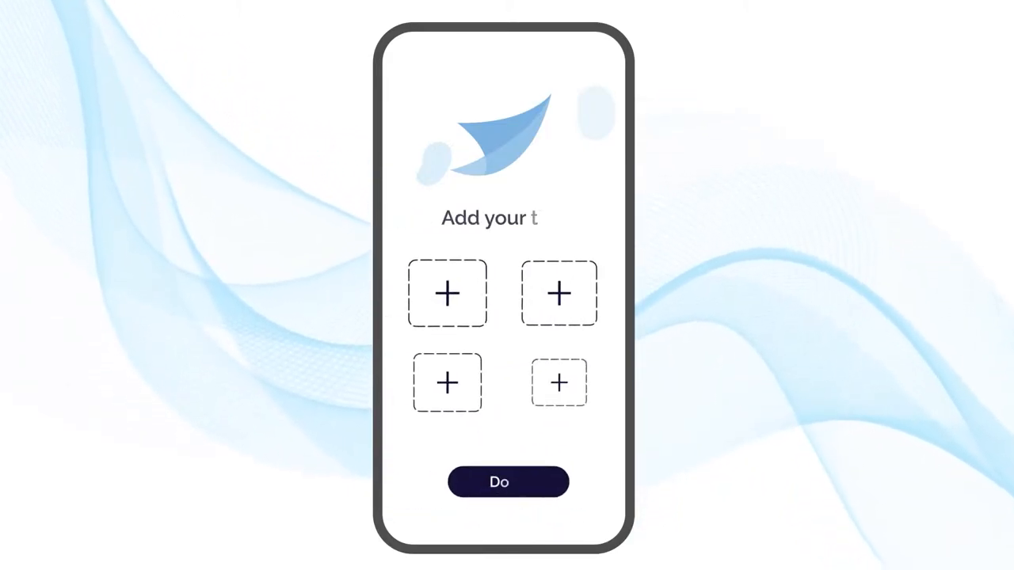